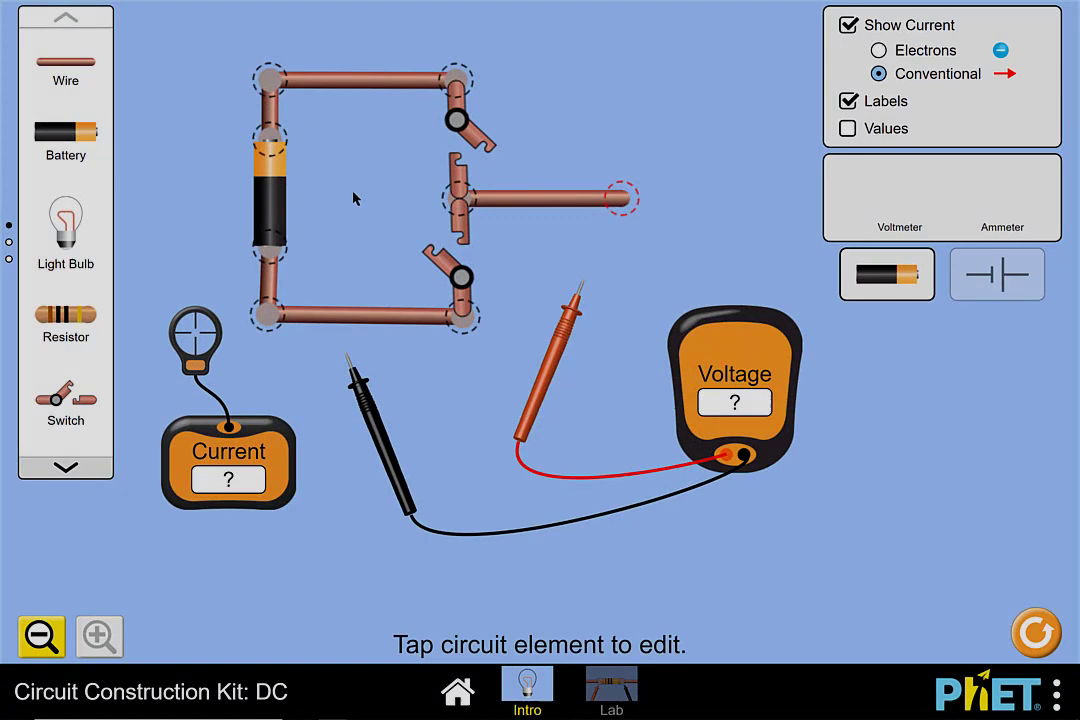
{"action": "mouse_move", "coordinate": [308, 200]}
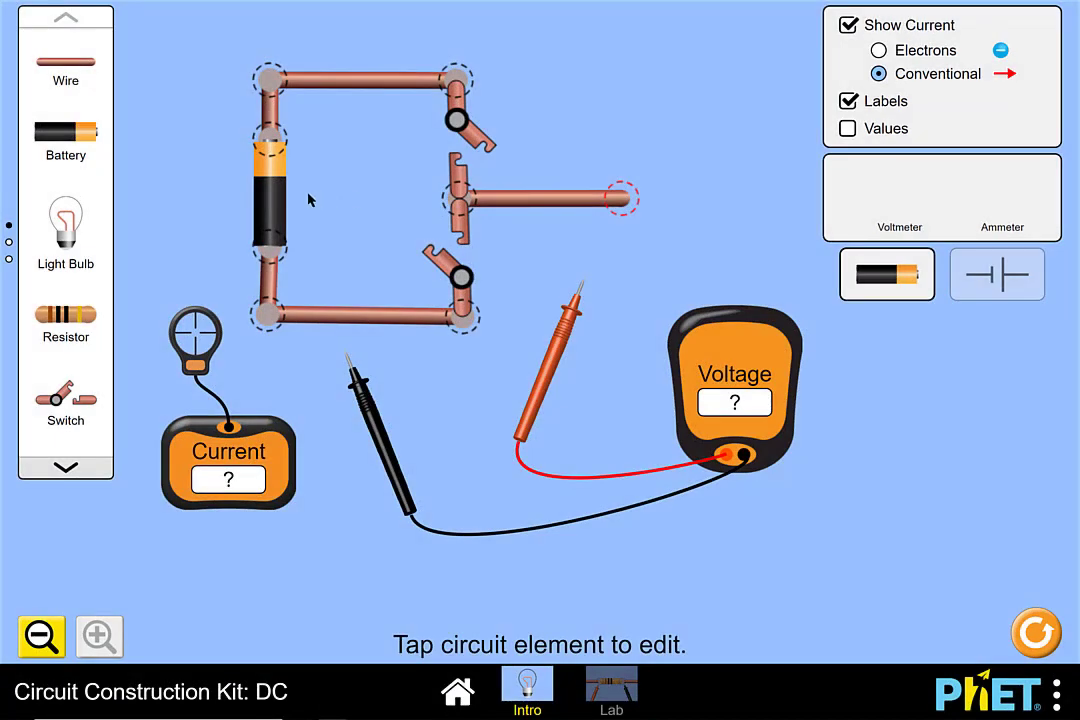
{"action": "mouse_move", "coordinate": [418, 278]}
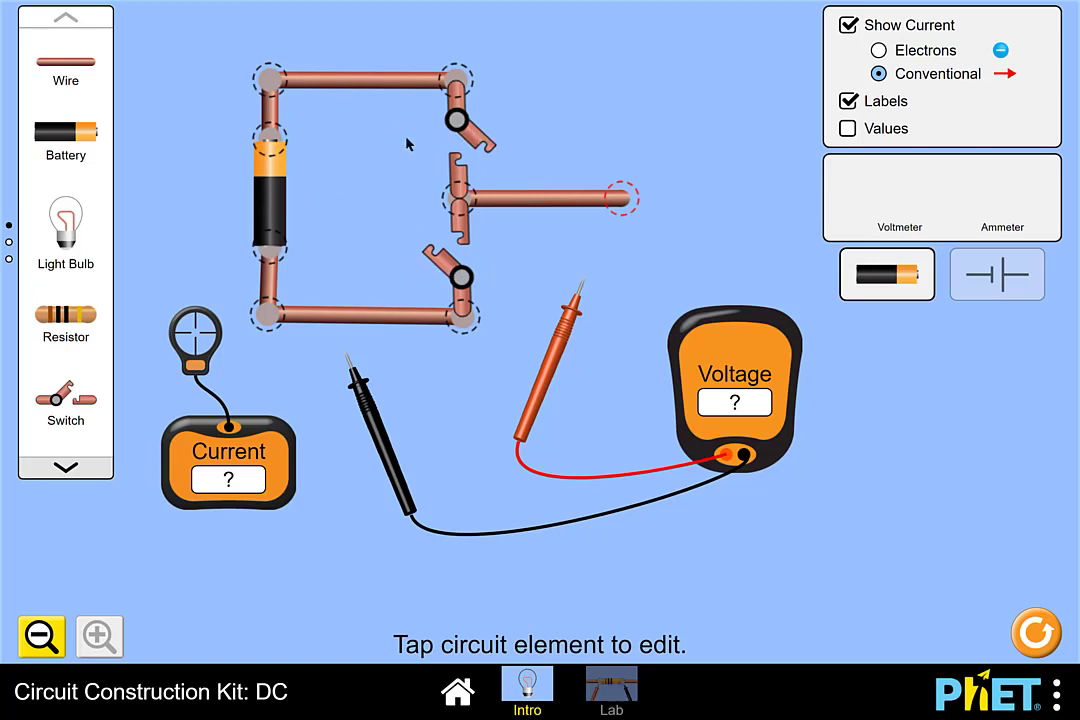
{"action": "mouse_move", "coordinate": [400, 174]}
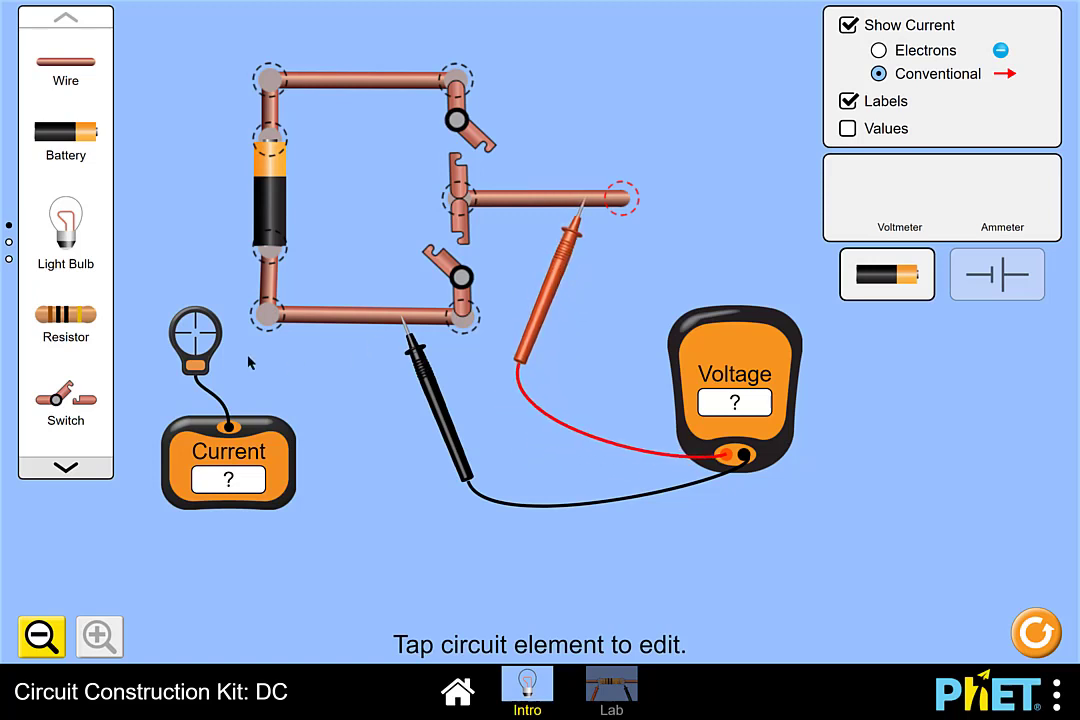
Step: Clamp the ammeter on the bottom wire and close the lower switch, reading 0.00 A and 0.00 V
{"action": "left_click_drag", "start_coordinate": [196, 336], "coordinate": [320, 330]}
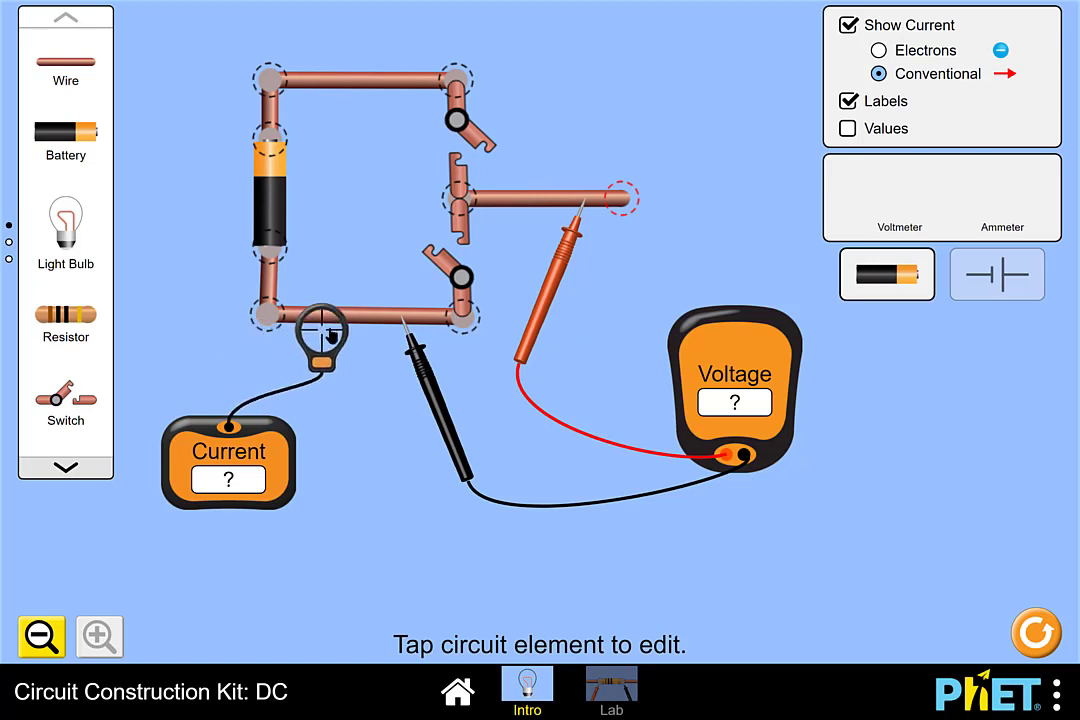
{"action": "left_click", "coordinate": [324, 330]}
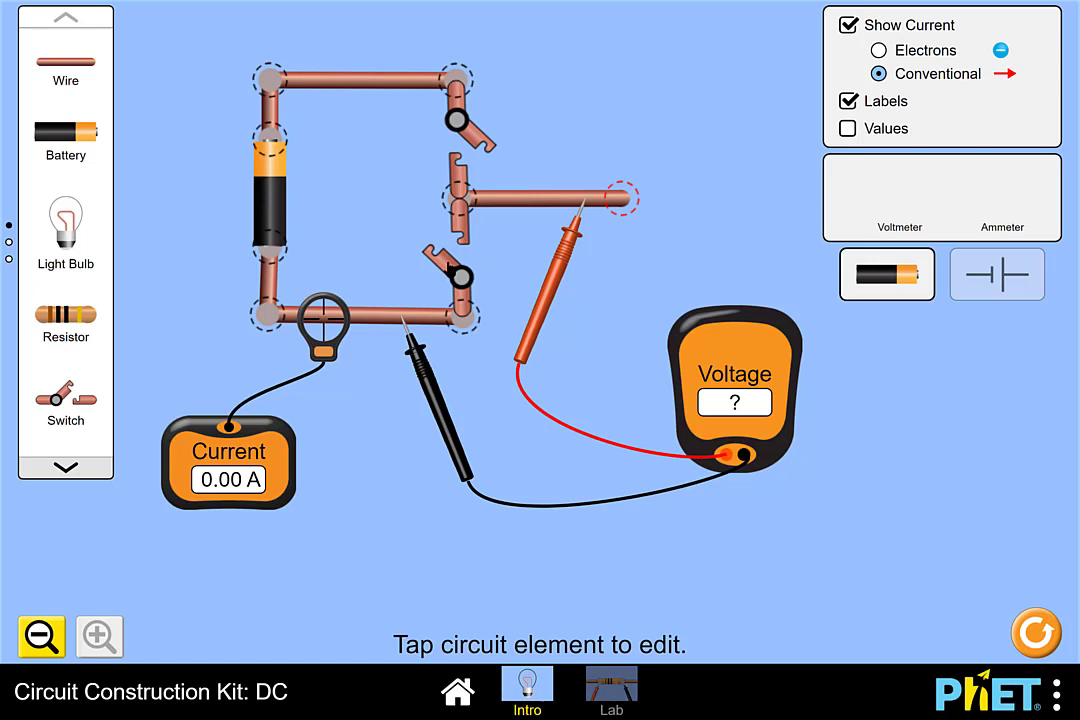
{"action": "left_click", "coordinate": [456, 276]}
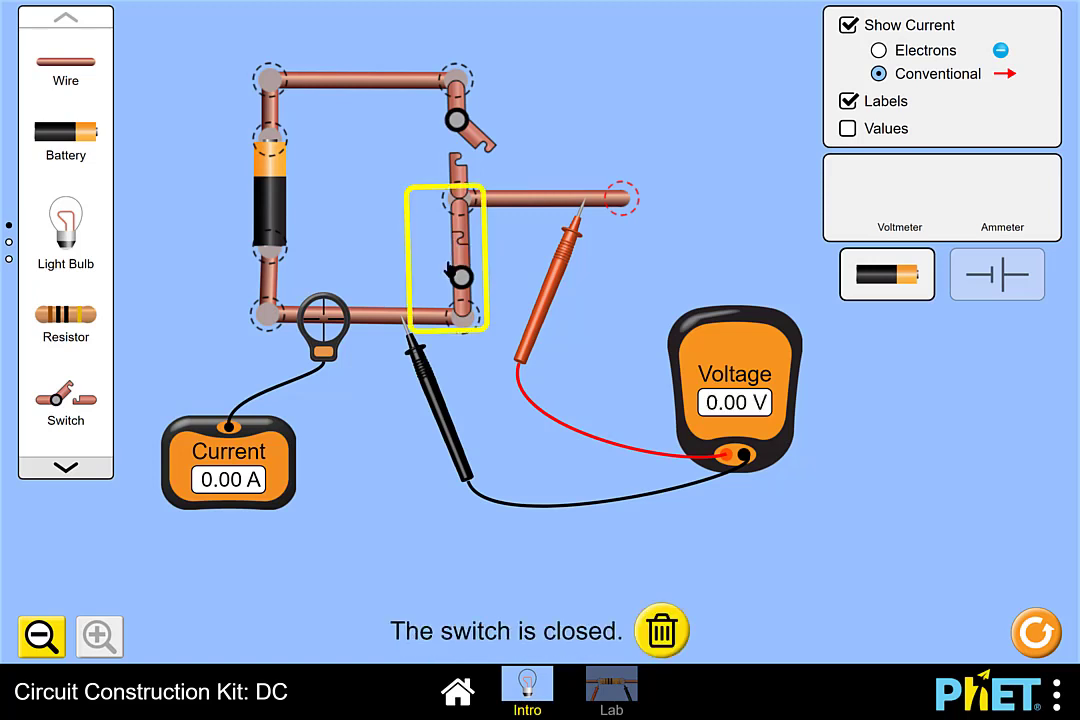
{"action": "mouse_move", "coordinate": [634, 330]}
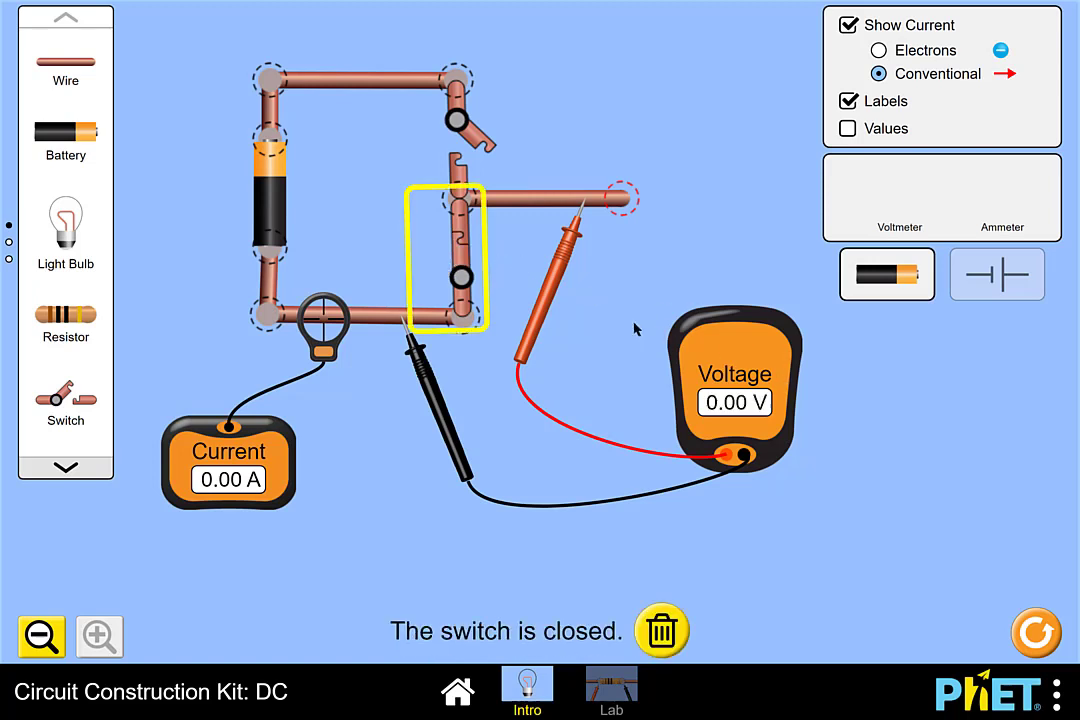
{"action": "left_click", "coordinate": [634, 330]}
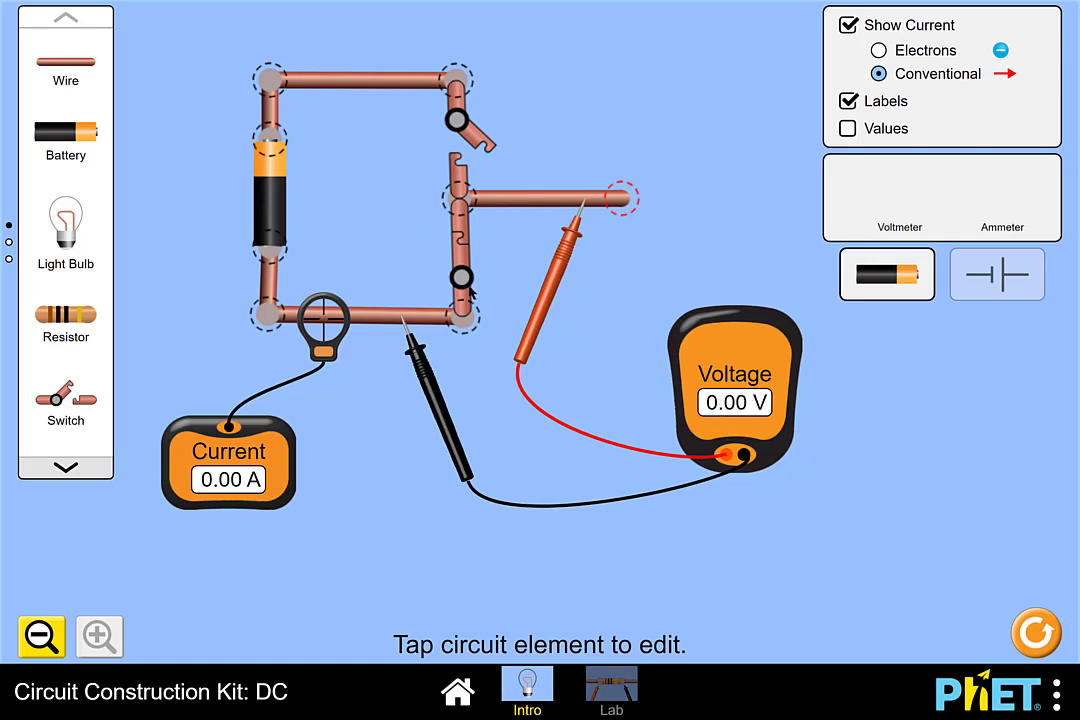
Step: Close the upper switch so the voltmeter reads 5.00 V while current stays 0.00 A
{"action": "left_click", "coordinate": [448, 264]}
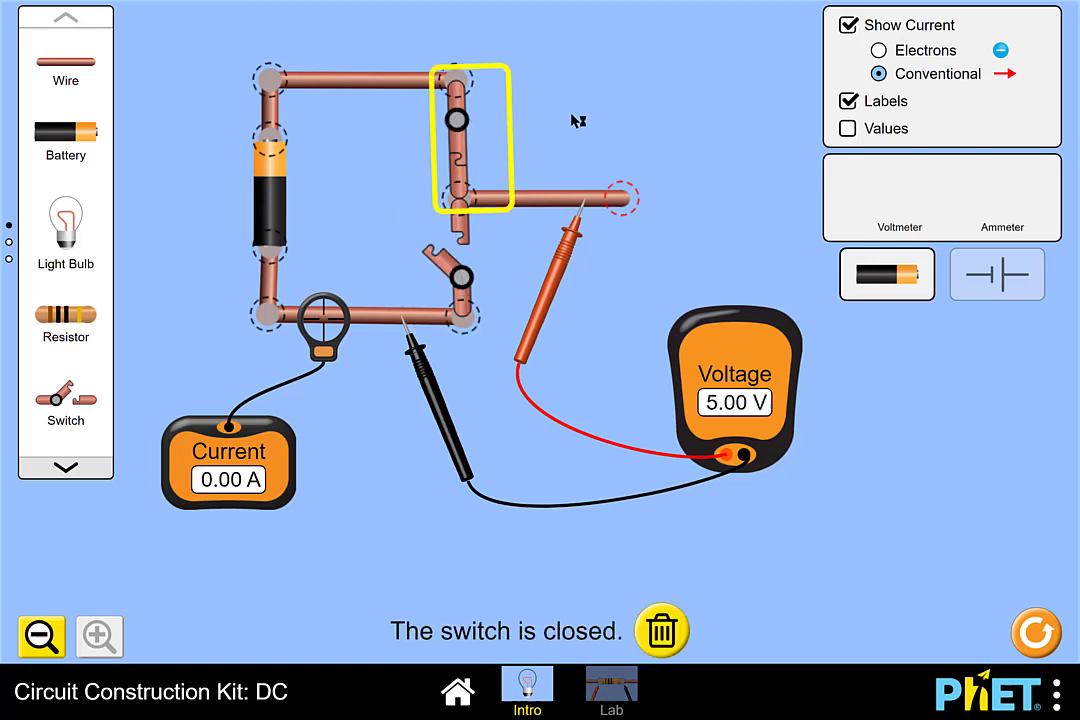
{"action": "left_click", "coordinate": [578, 120]}
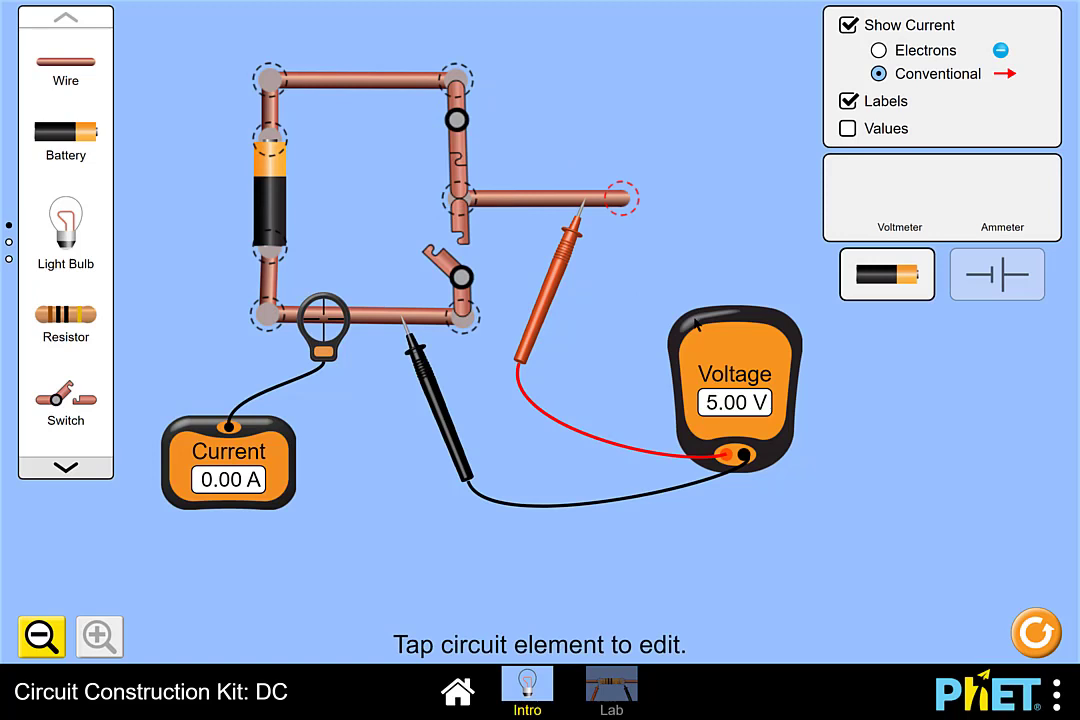
{"action": "mouse_move", "coordinate": [656, 410]}
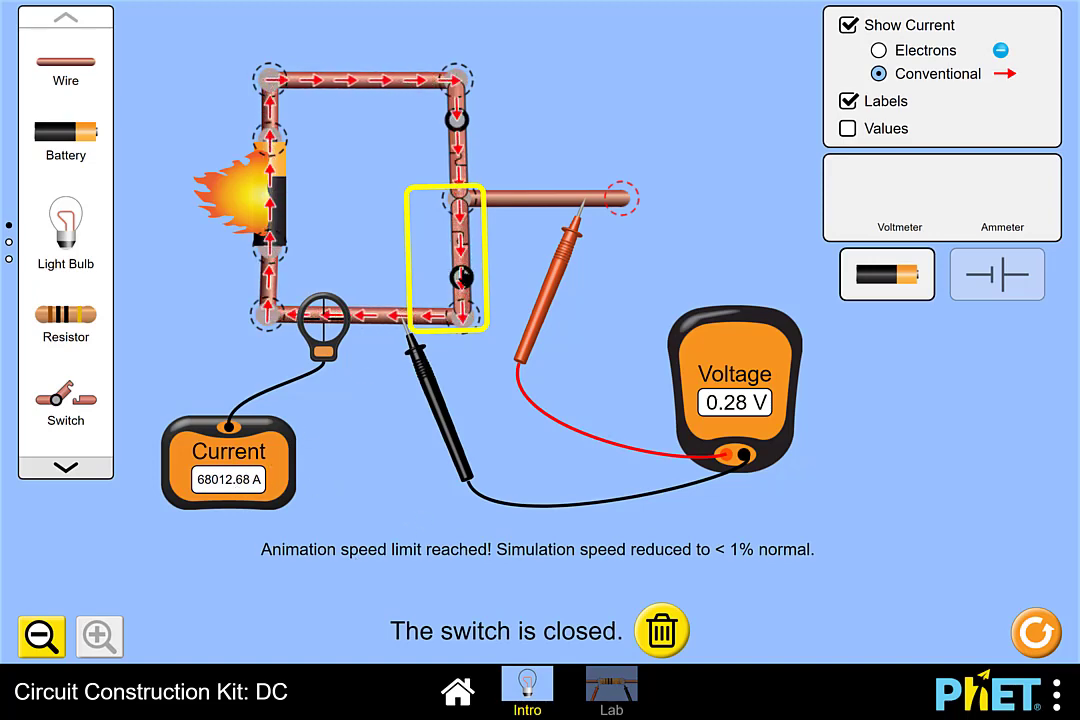
{"action": "left_click", "coordinate": [456, 270]}
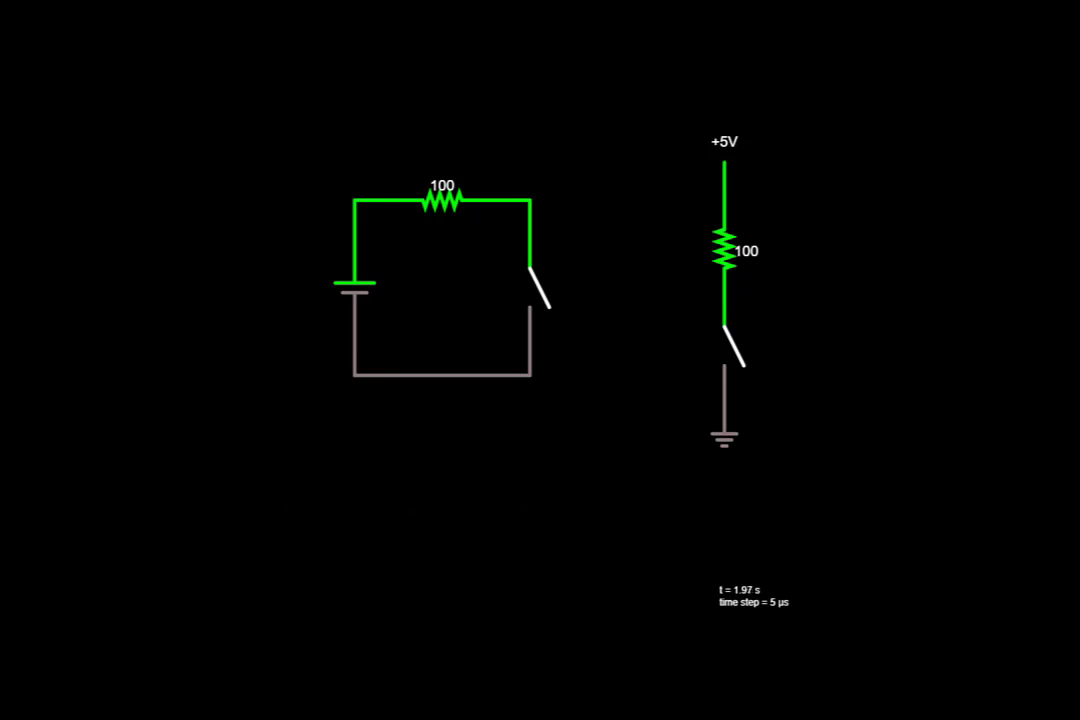
{"action": "left_click", "coordinate": [352, 284]}
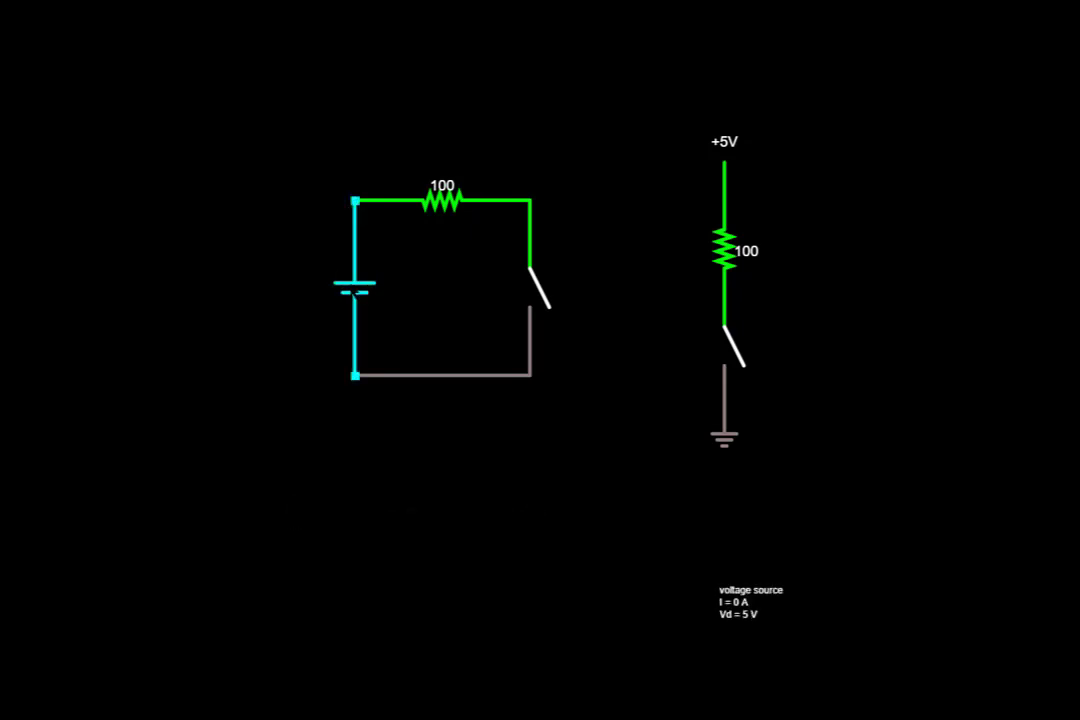
{"action": "left_click", "coordinate": [444, 200]}
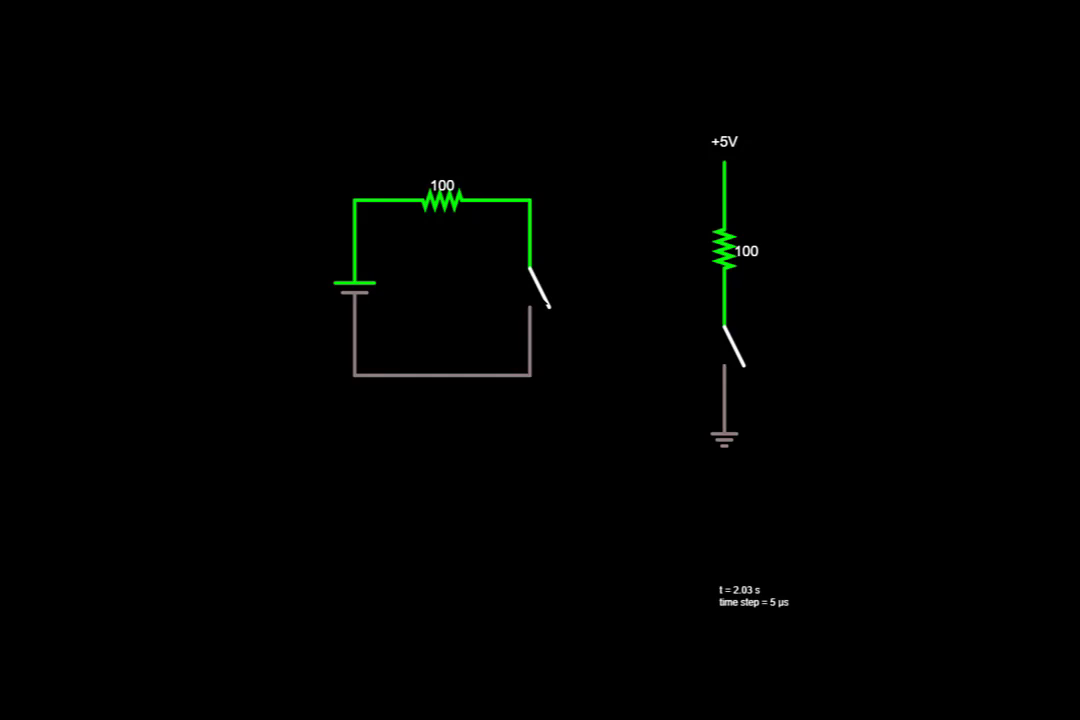
{"action": "left_click", "coordinate": [544, 304]}
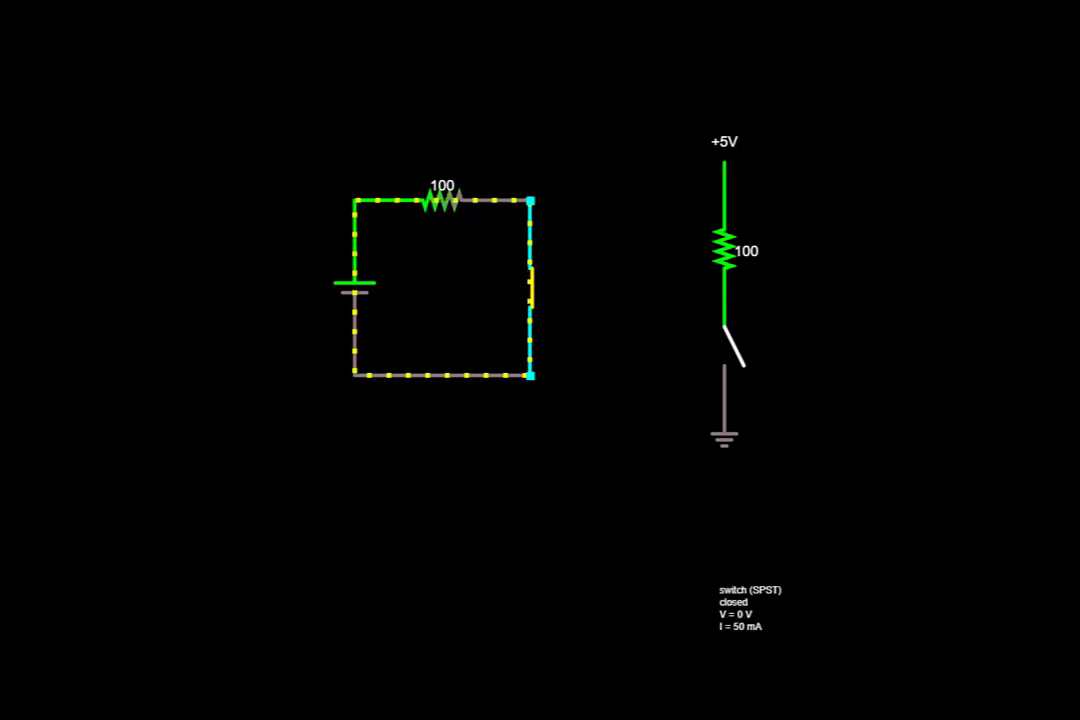
{"action": "left_click", "coordinate": [532, 300]}
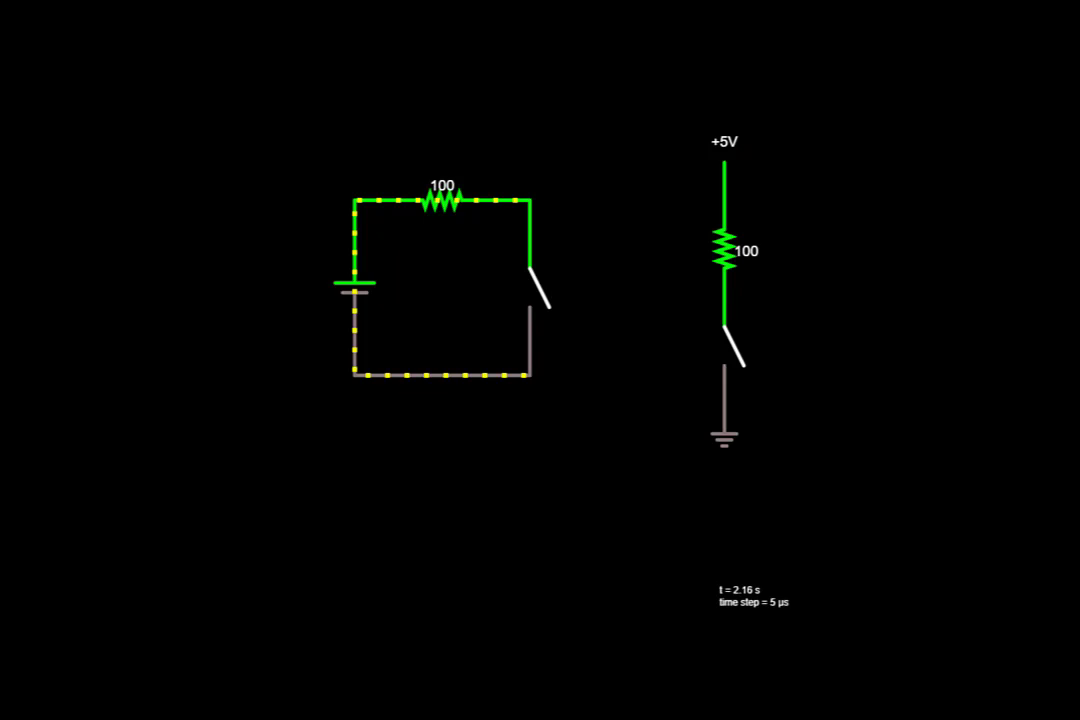
Step: Close the switch in the vertical +5V resistor circuit so 50 mA flows to ground
{"action": "left_click", "coordinate": [724, 430]}
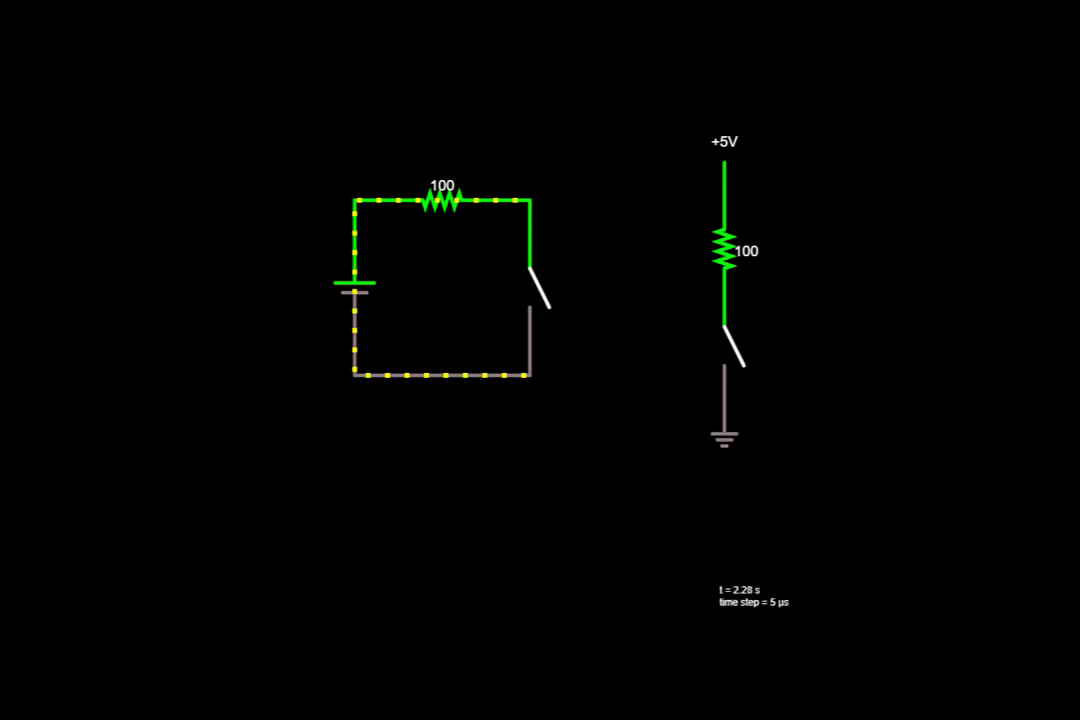
{"action": "left_click", "coordinate": [732, 350]}
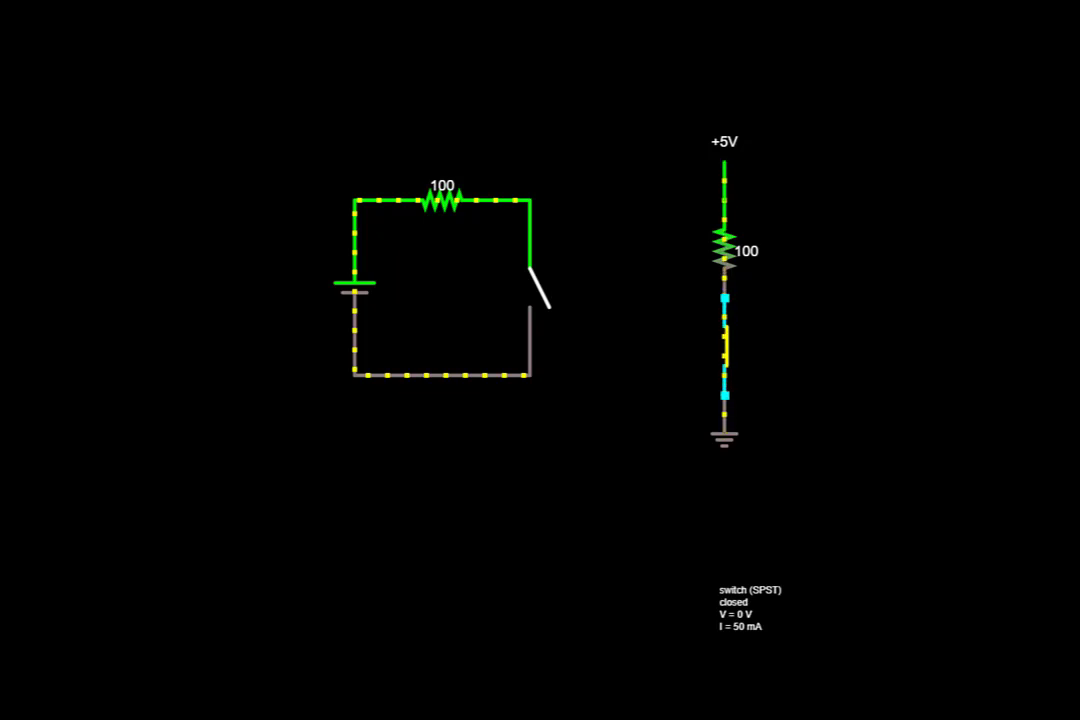